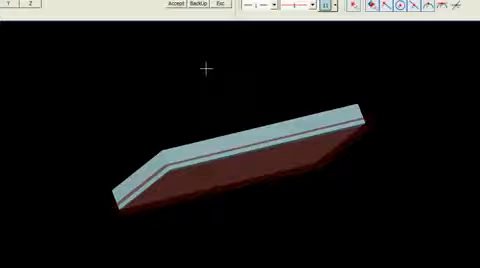
mouse_move(105, 213)
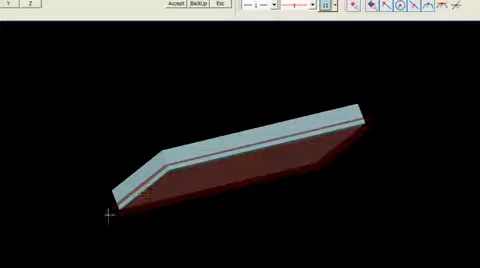